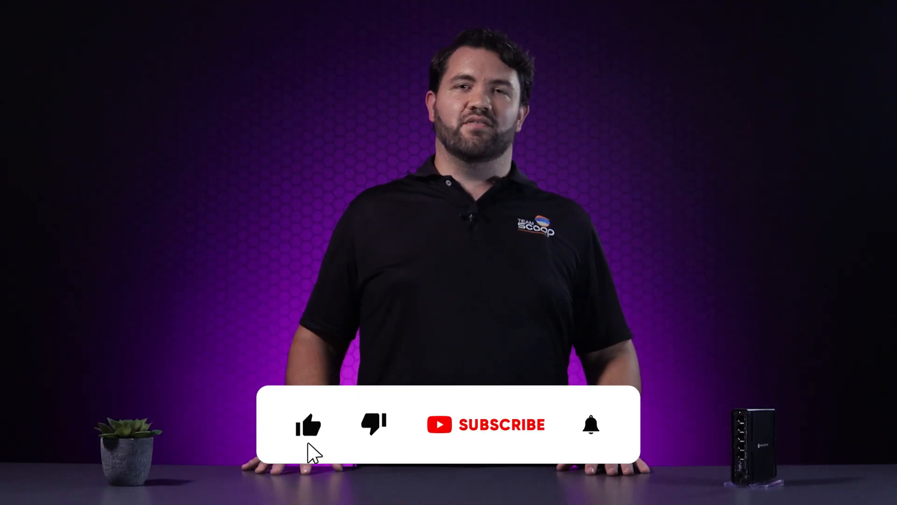
Register the like and subscription on the outro's animated overlay card.
left_click(486, 424)
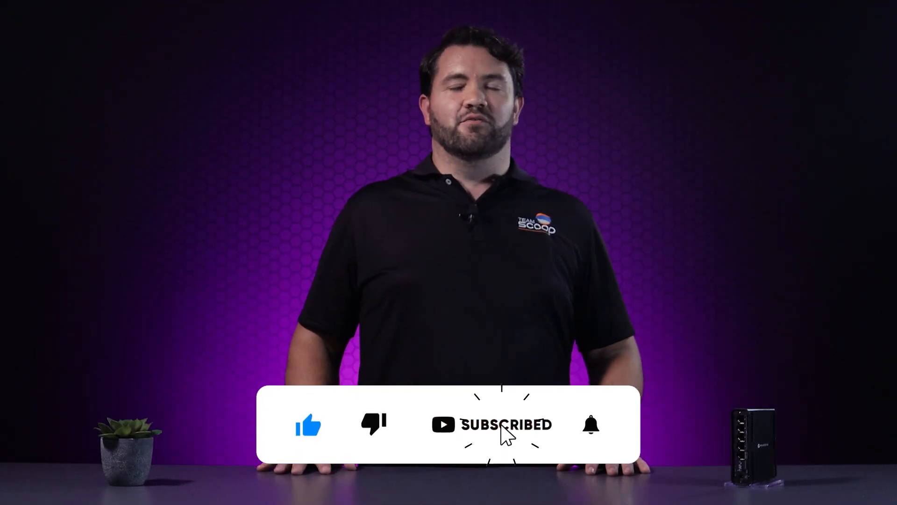